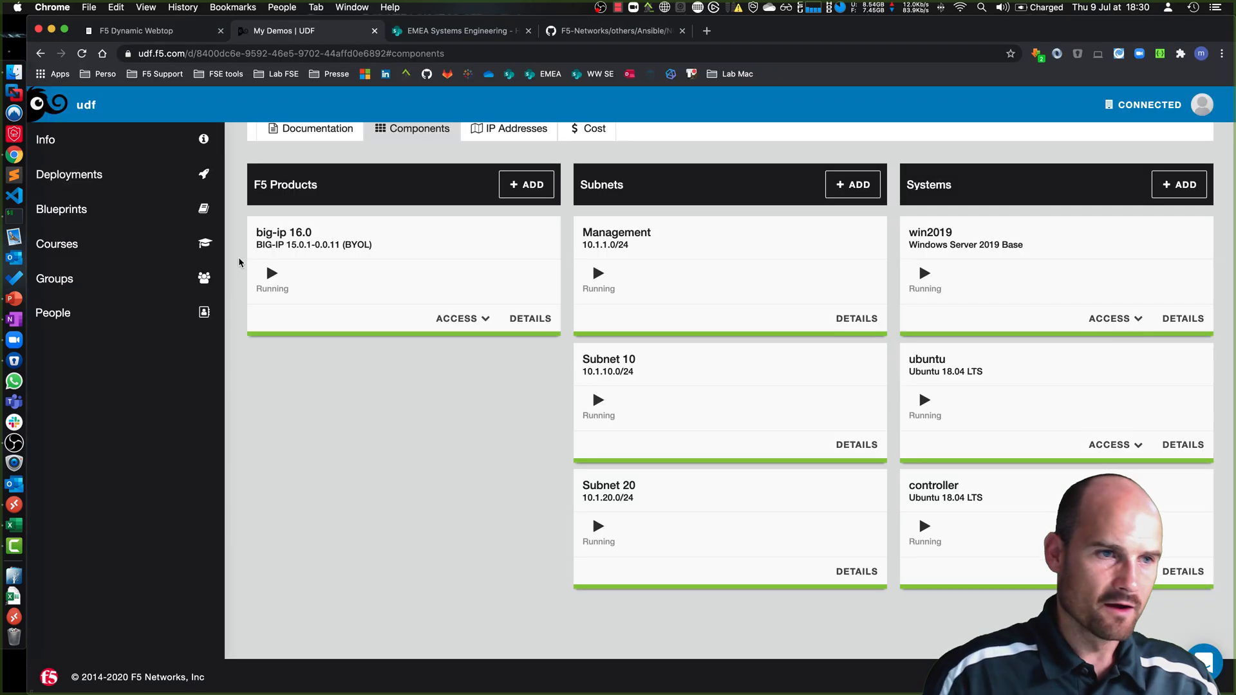
Open access to the controller VM from the UDF deployment's Components tab
{"action": "left_click", "coordinate": [615, 31]}
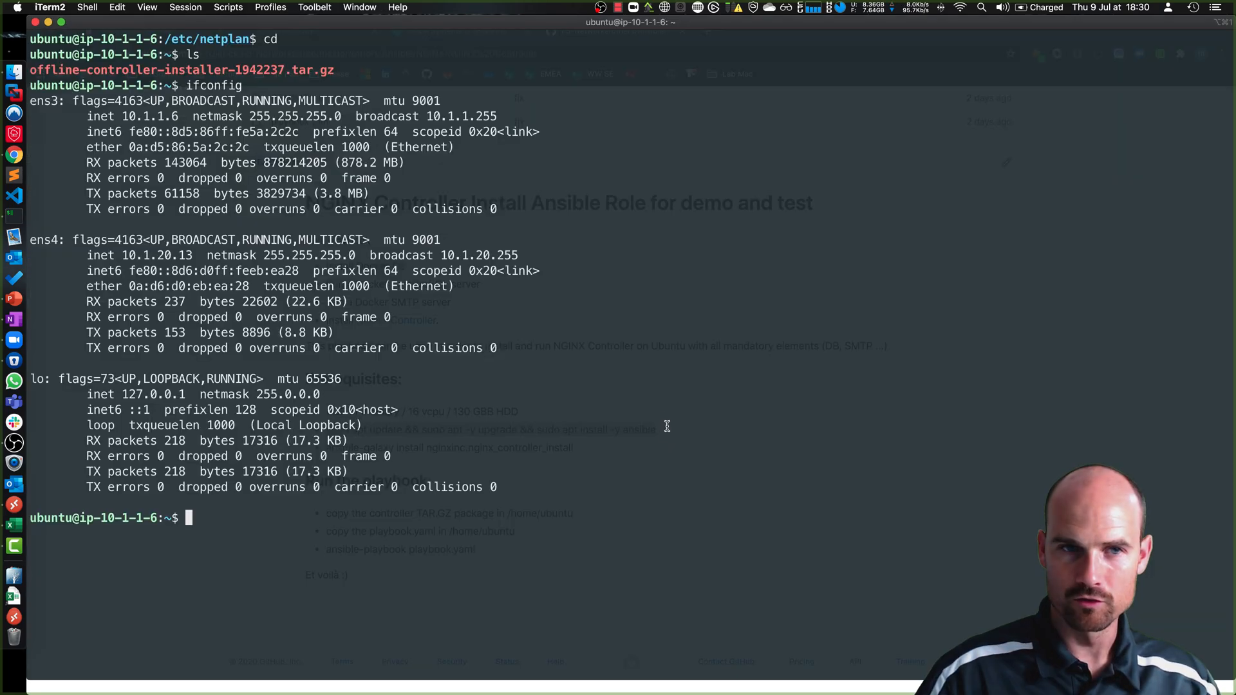
Upgrade the system packages, install Ansible via apt, and list the home directory
{"action": "type", "text": "sudo apt update && sudo apt -y upgrade && sudo apt install -y ansible"}
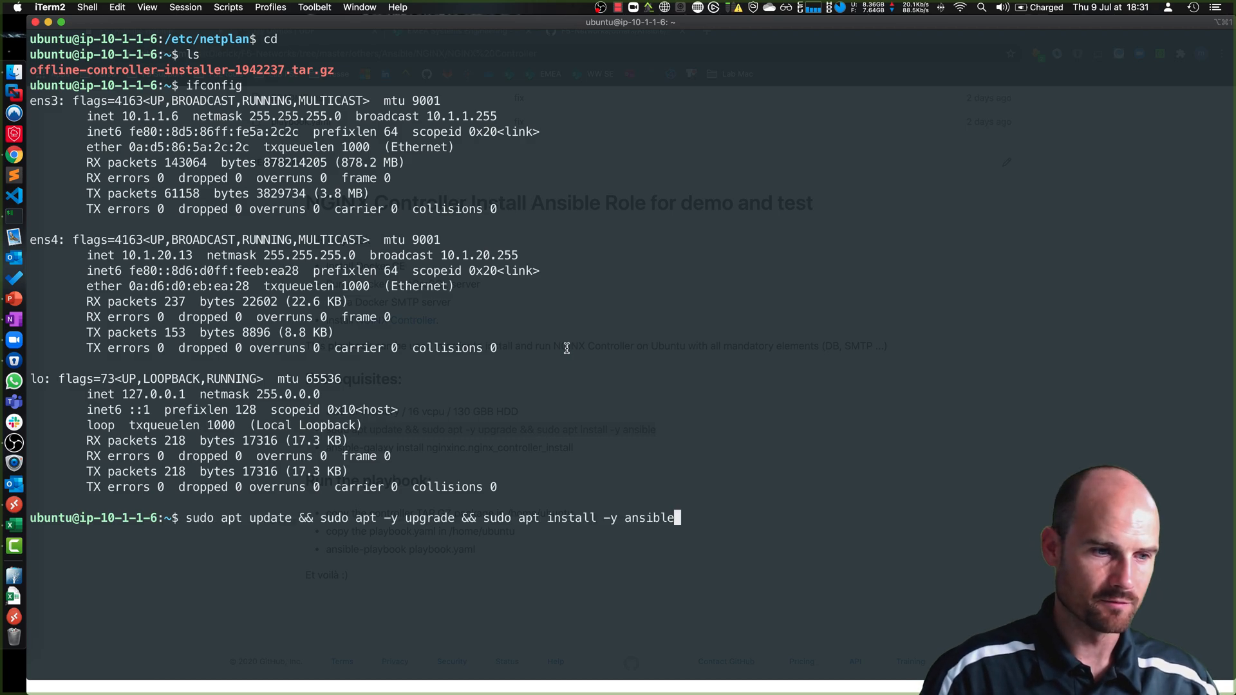
{"action": "key", "text": "Return"}
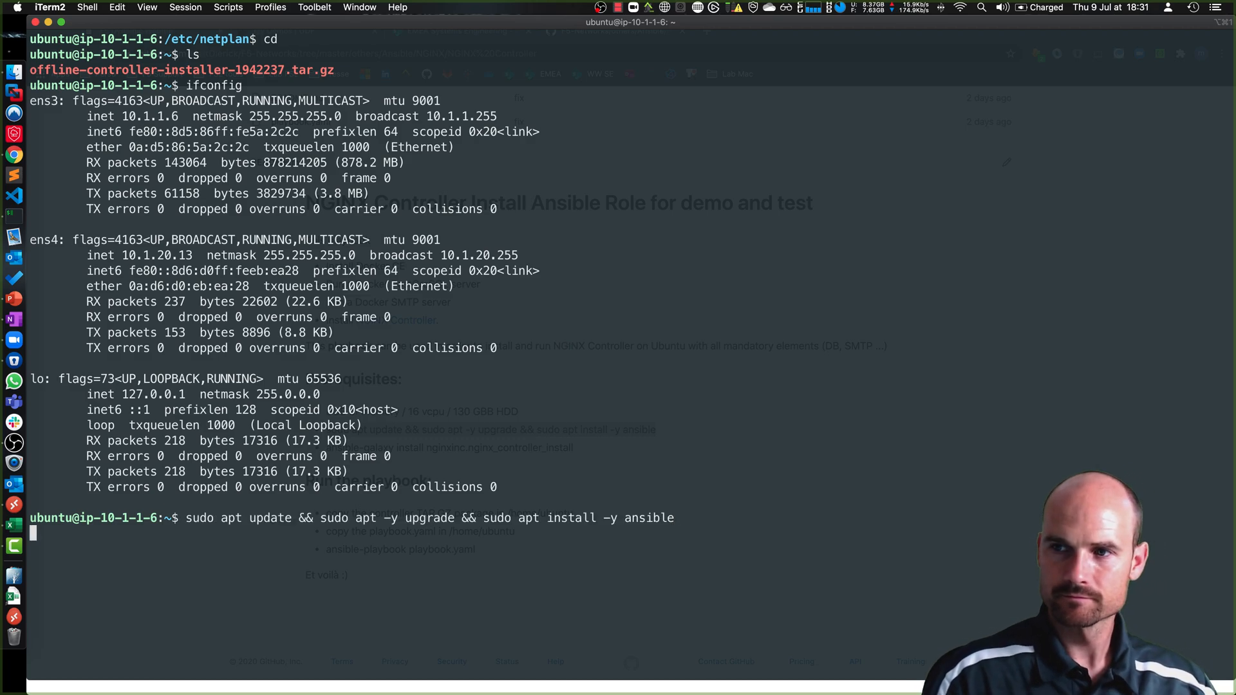
{"action": "key", "text": "Return"}
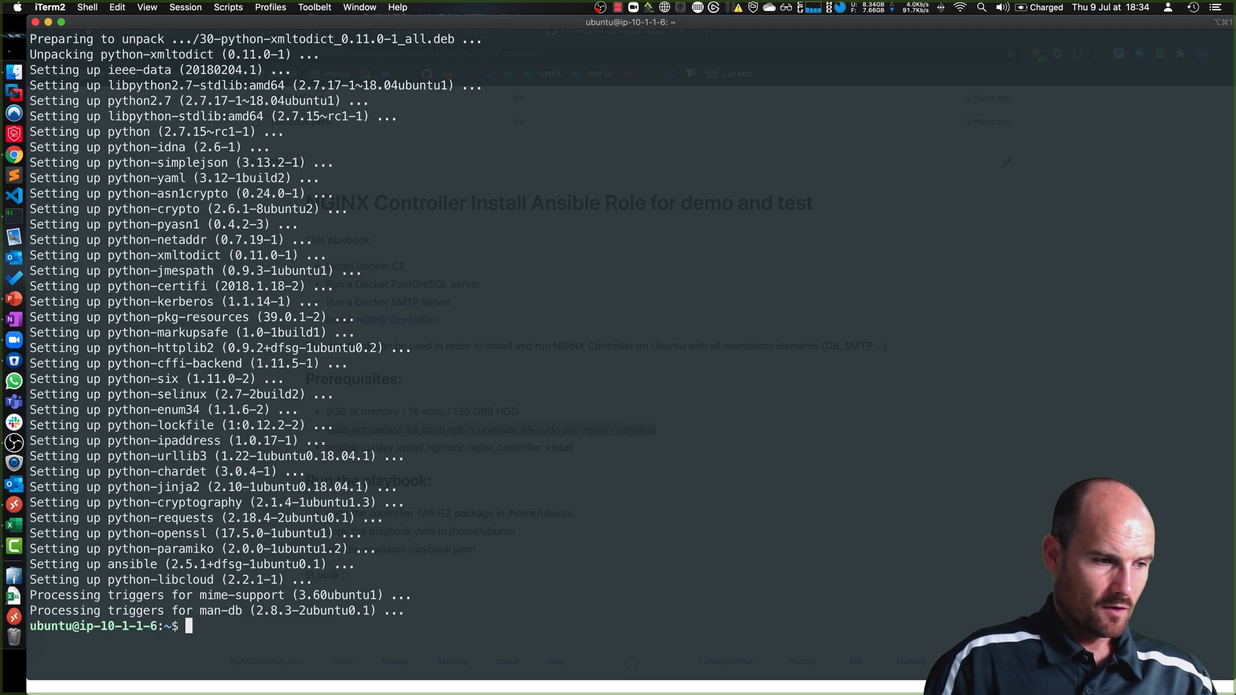
{"action": "type", "text": "ls"}
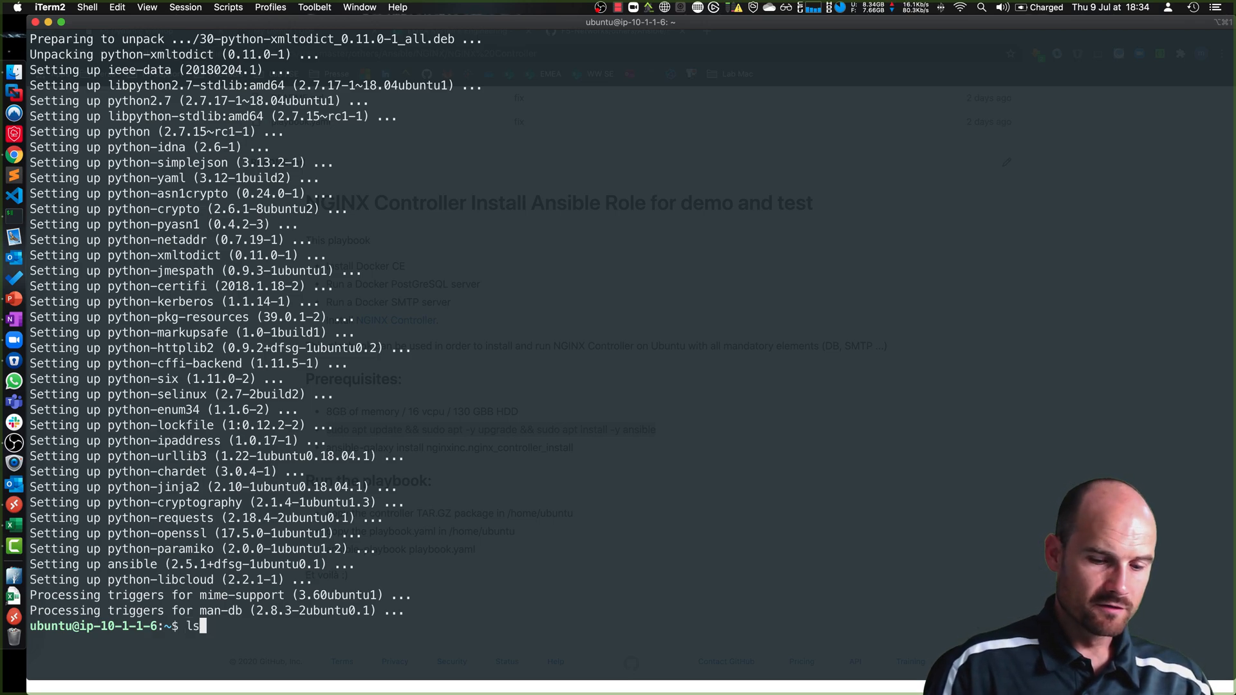
{"action": "key", "text": "Return"}
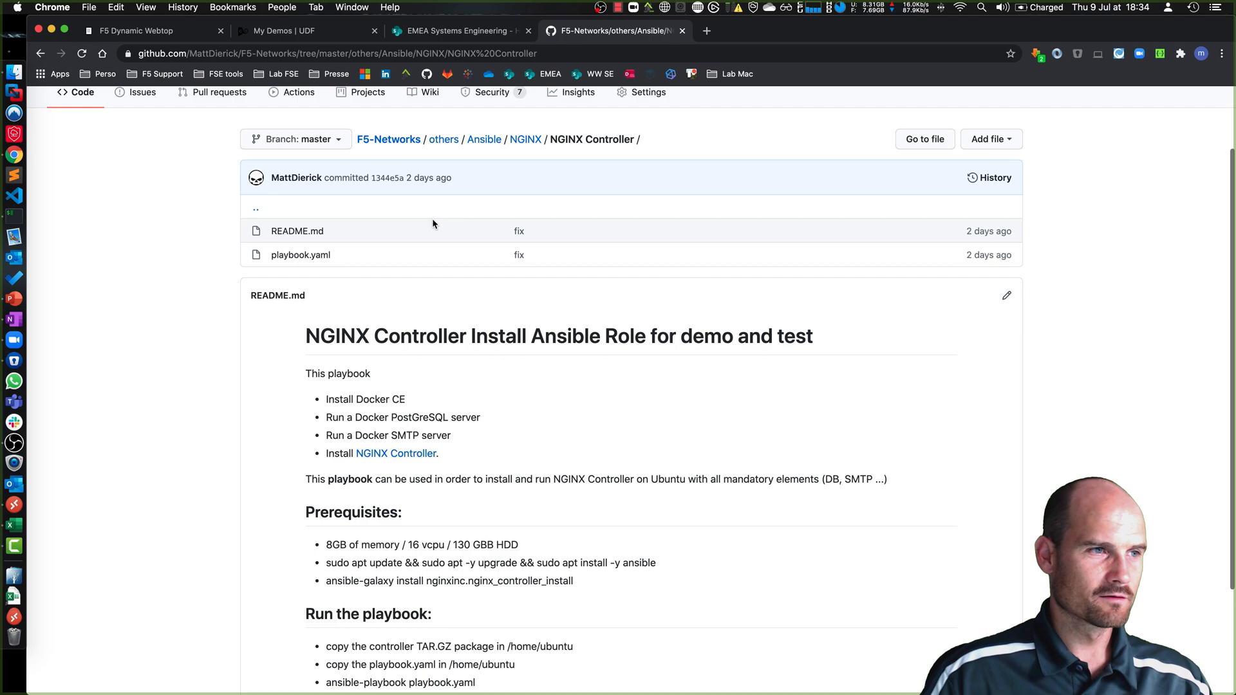
Open playbook.yaml in the GitHub repository folder and view it in Raw form
{"action": "scroll", "scroll_direction": "up", "scroll_amount": 3}
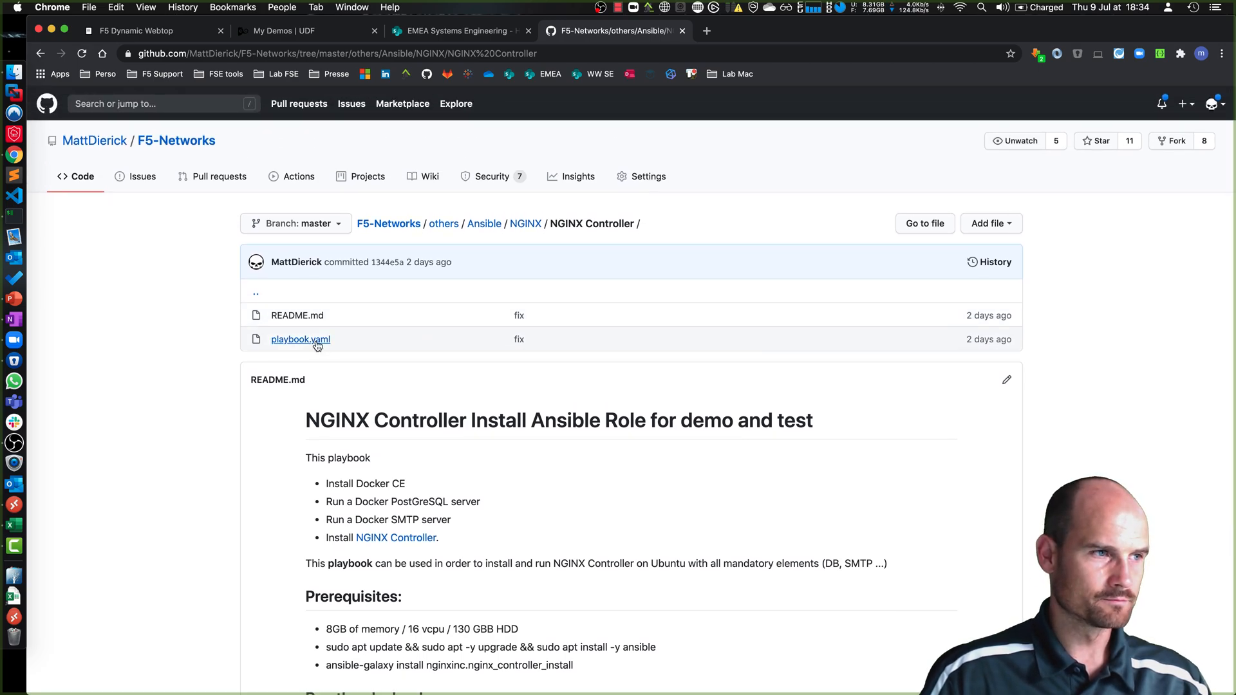
{"action": "left_click", "coordinate": [300, 340]}
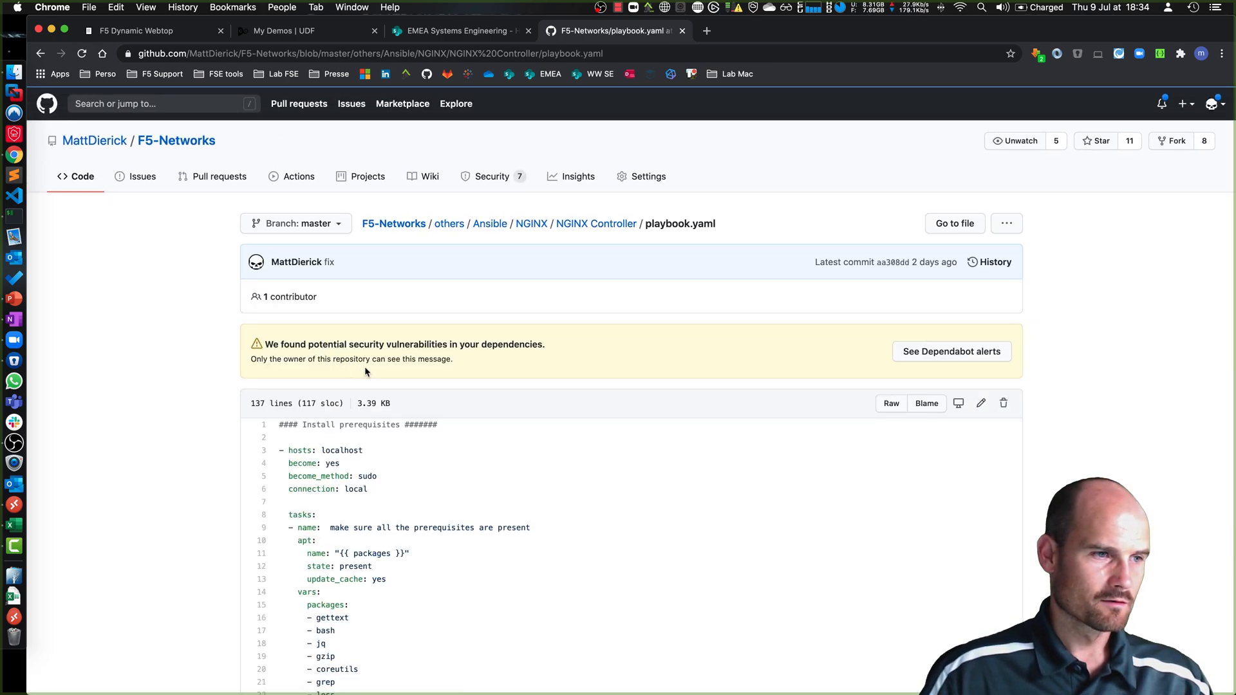
{"action": "left_click", "coordinate": [891, 403]}
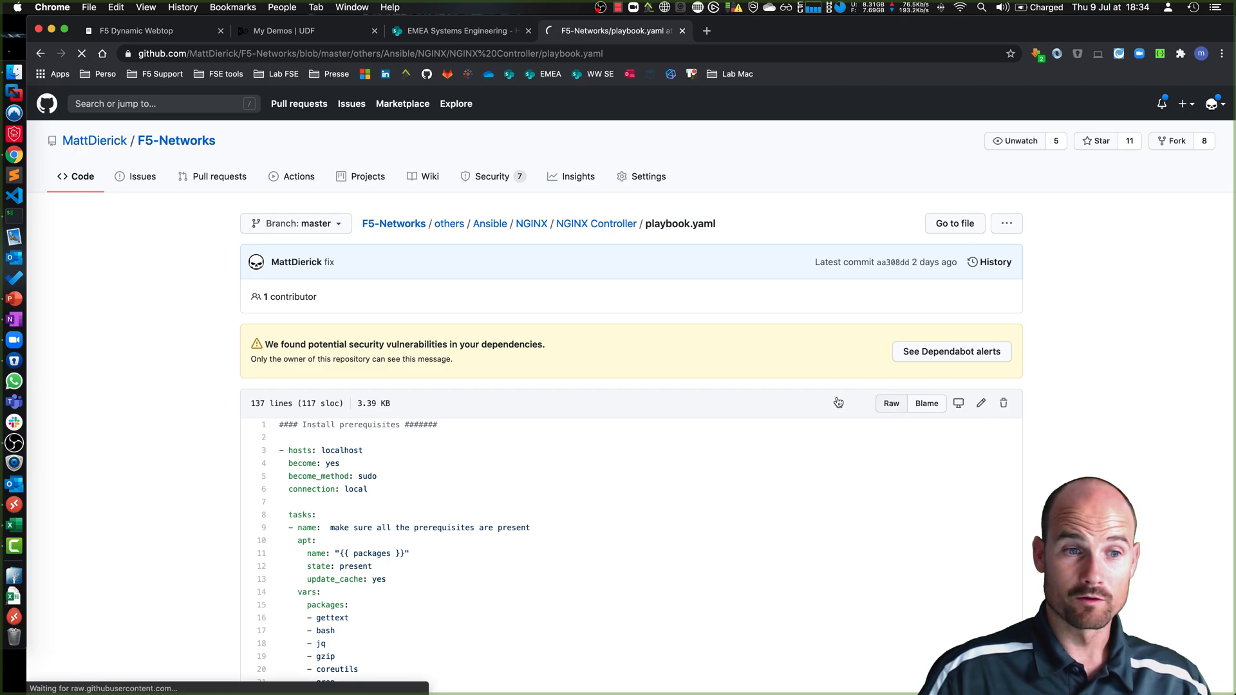
{"action": "left_click", "coordinate": [890, 403]}
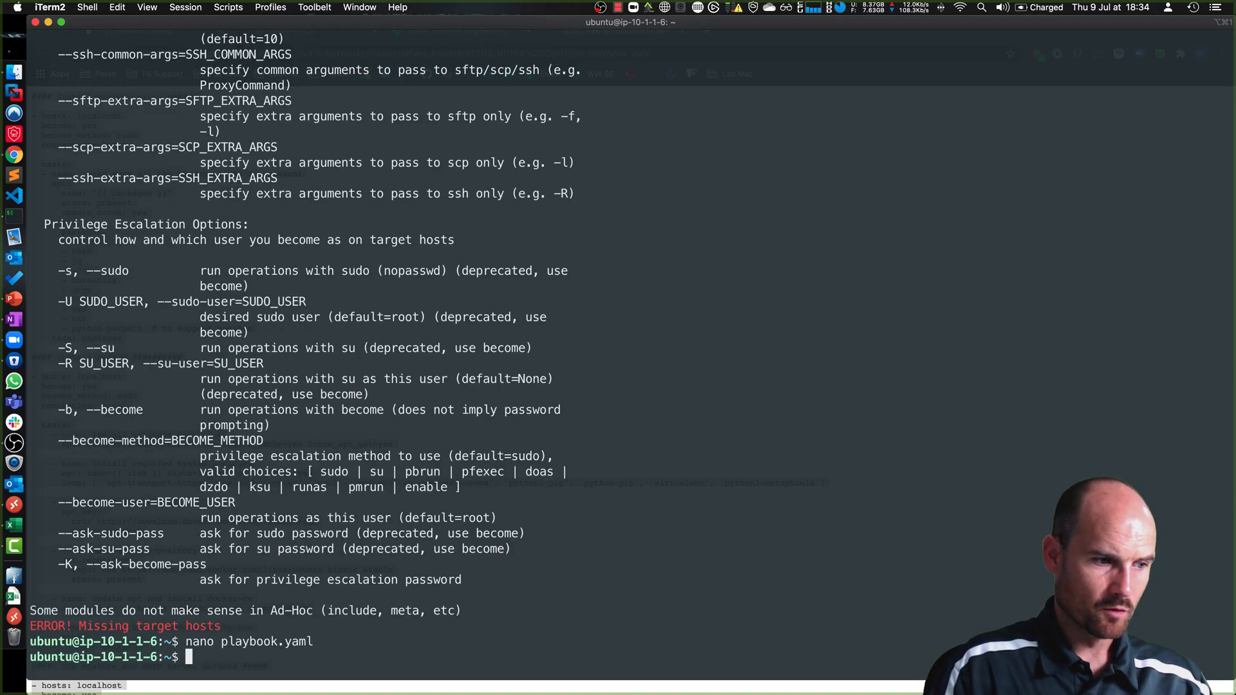
List the home directory and copy the offline installer tarball's file name
{"action": "type", "text": "ls"}
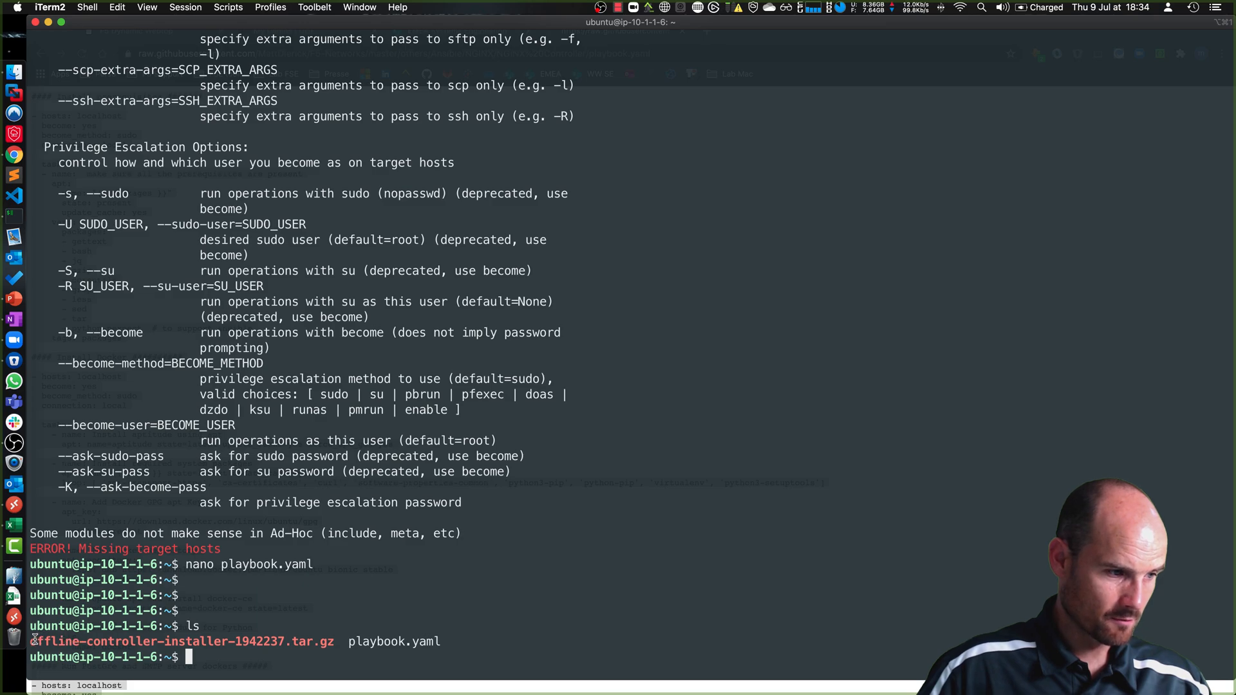
{"action": "double_click", "coordinate": [182, 641]}
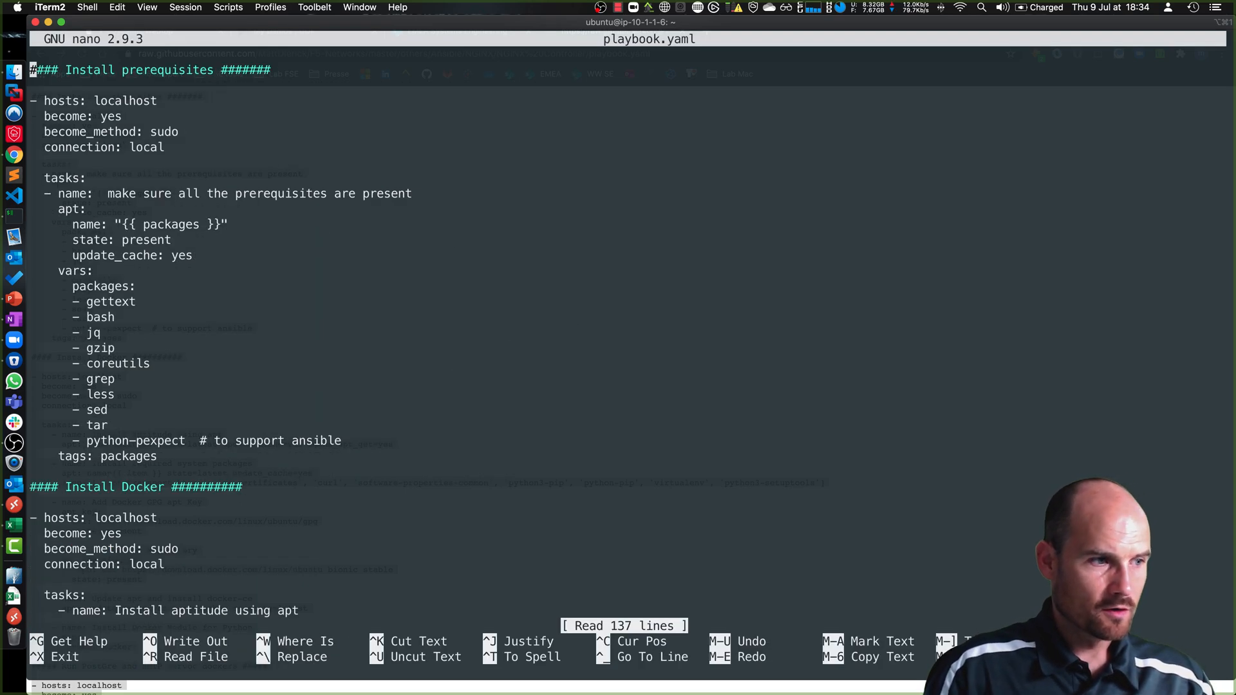
Set controller_tarball to offline-controller-installer-1942237.tar.gz in playbook.yaml and exit nano
{"action": "scroll", "scroll_direction": "down", "scroll_amount": 3}
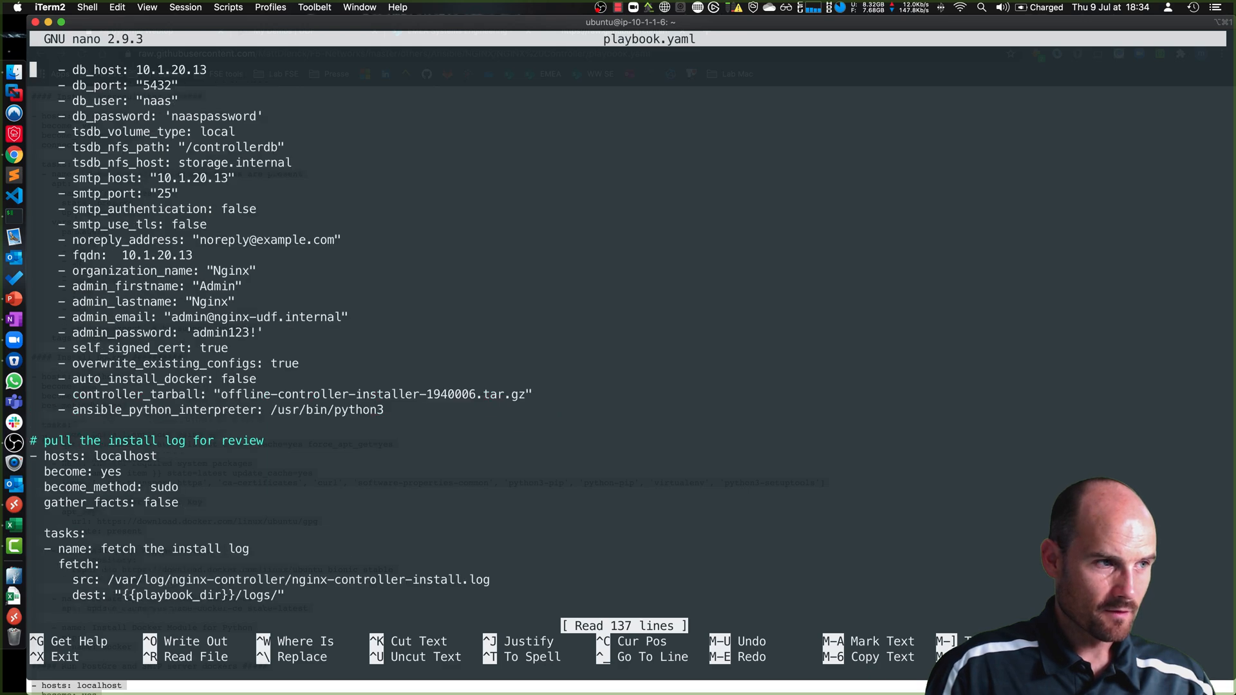
{"action": "scroll", "scroll_direction": "up", "scroll_amount": 3}
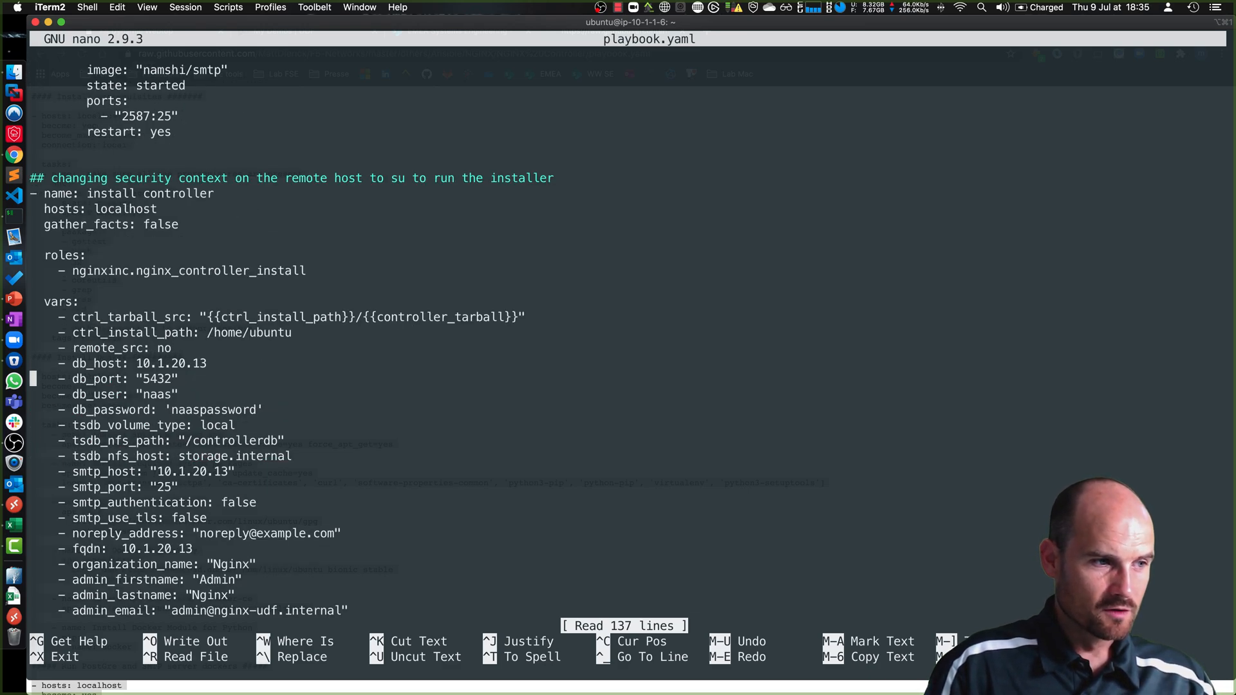
{"action": "left_click", "coordinate": [207, 363]}
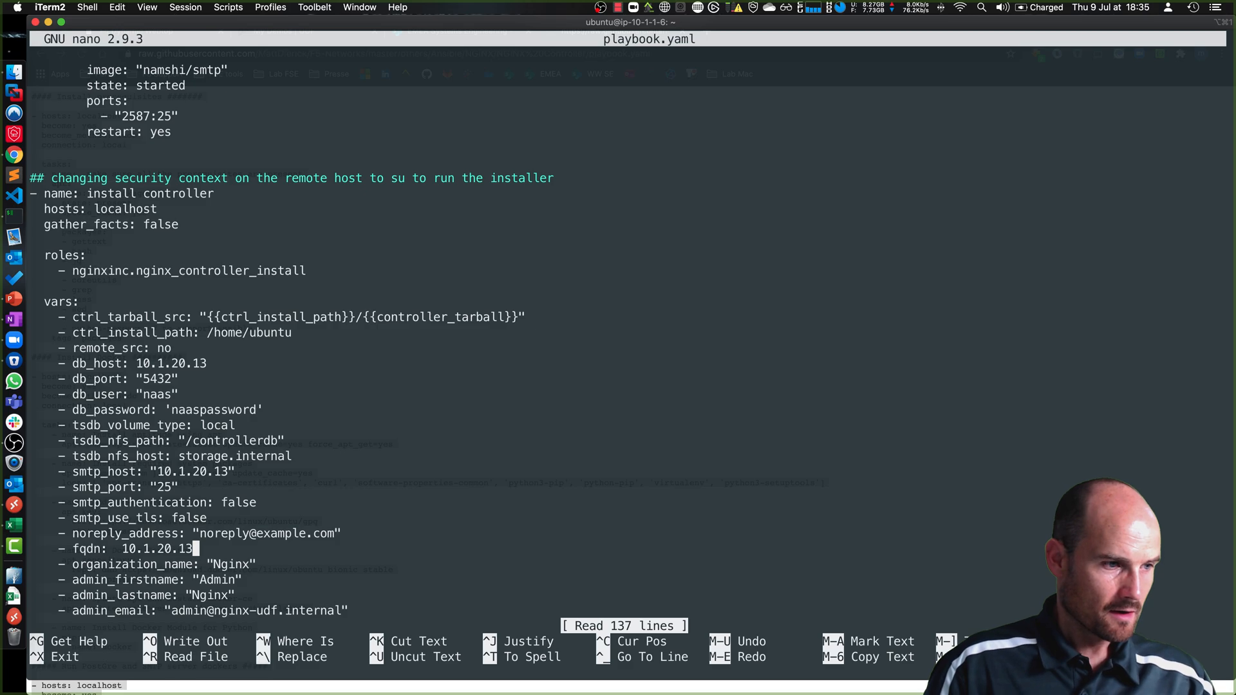
{"action": "scroll", "scroll_direction": "down", "scroll_amount": 3}
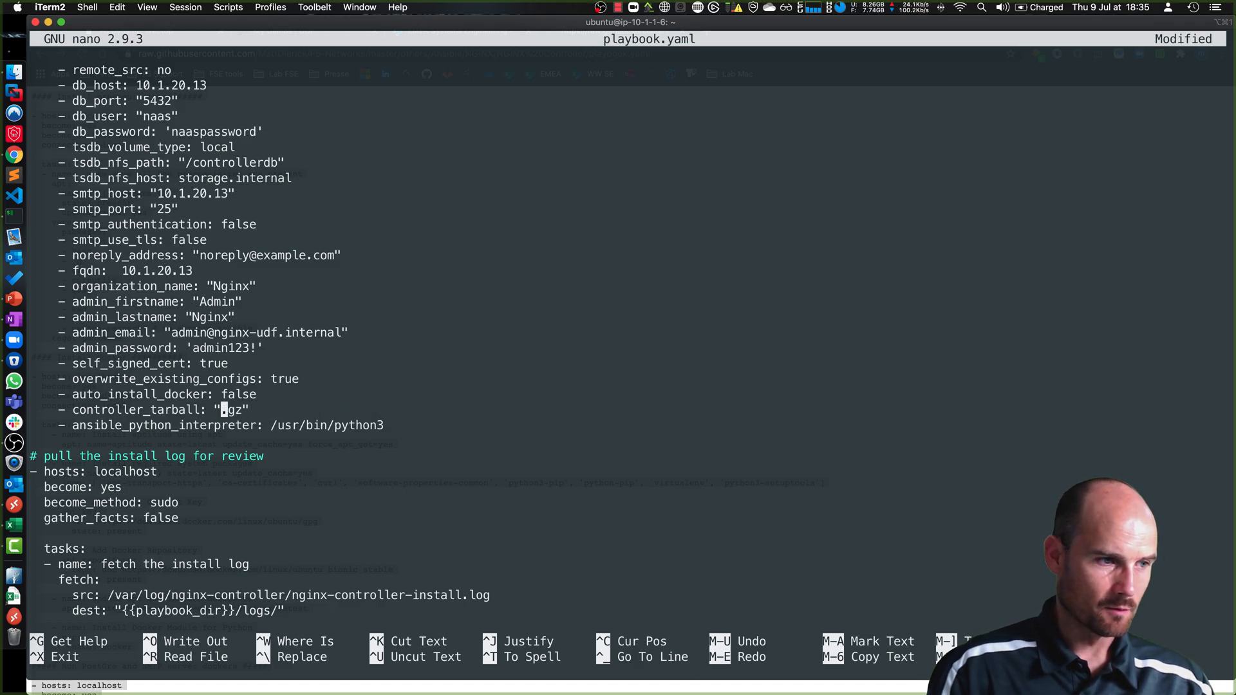
{"action": "type", "text": "offline-controller-installer-1942237.tar"}
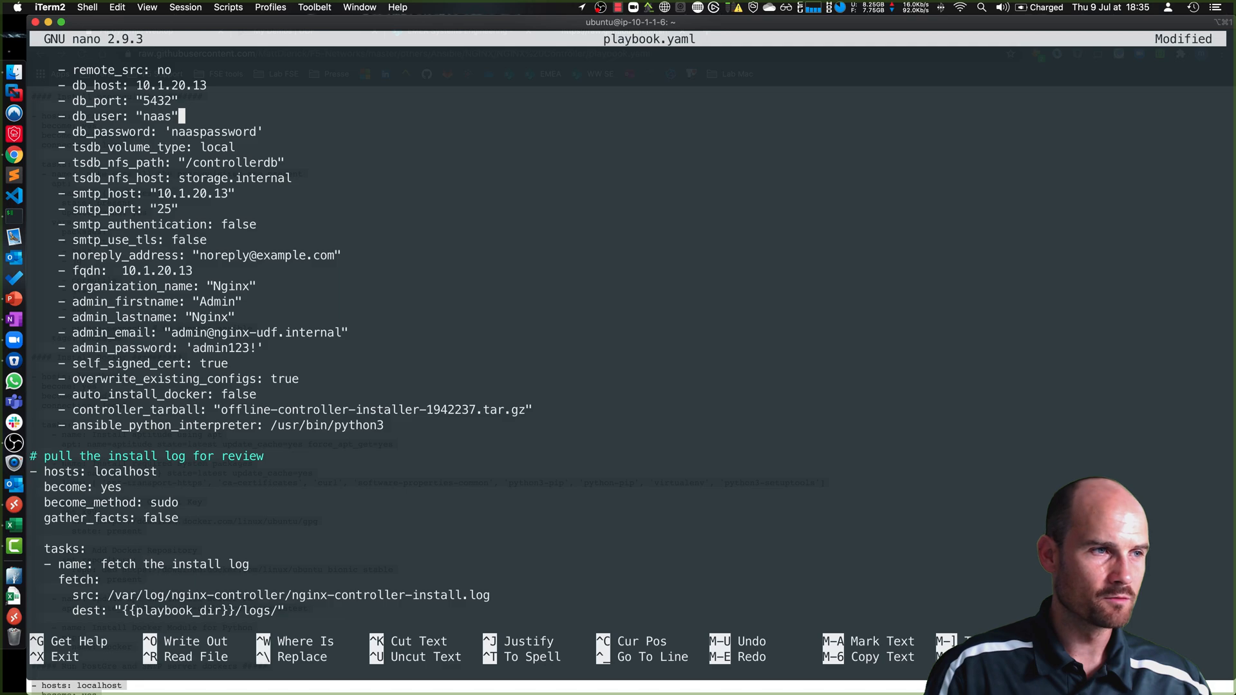
{"action": "left_click", "coordinate": [182, 208]}
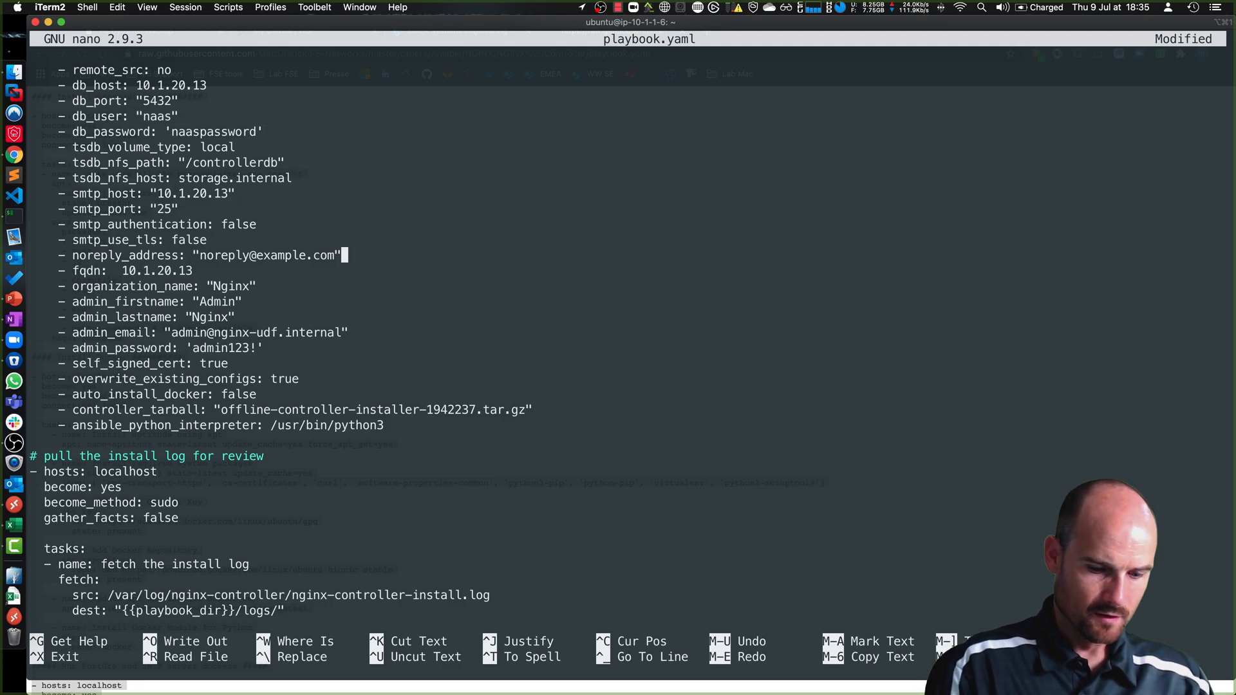
{"action": "key", "text": "ctrl+x"}
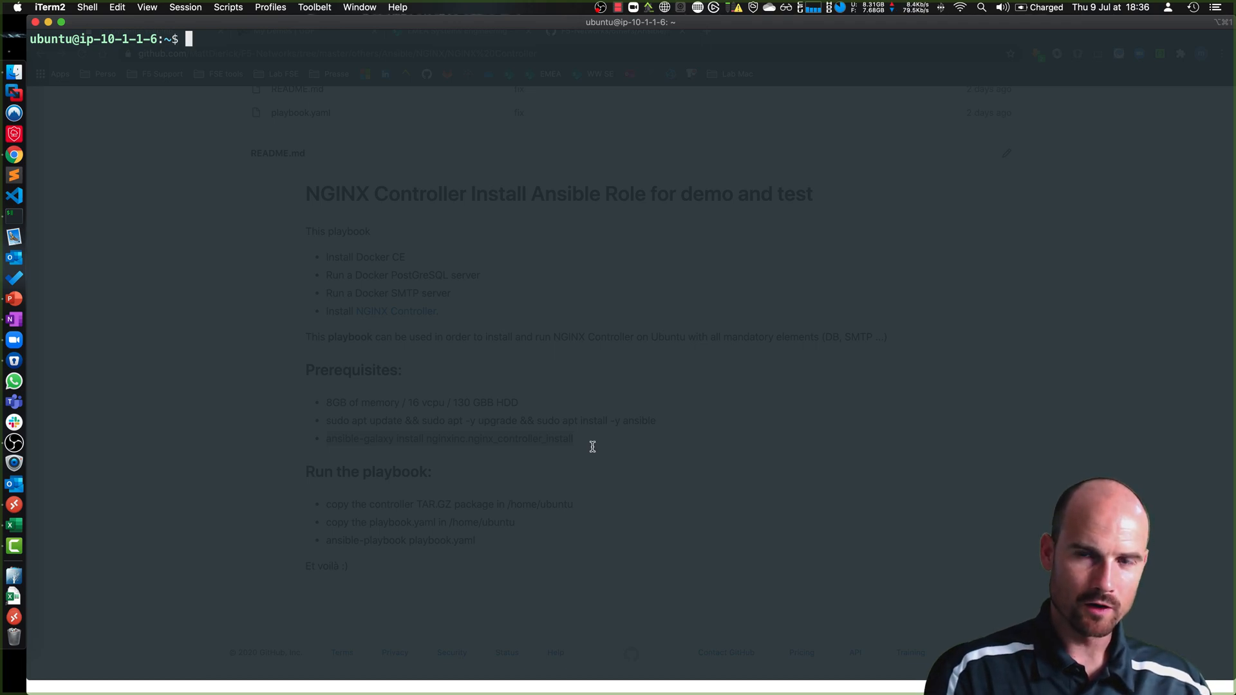
Install the nginxinc.nginx_controller_install Galaxy role and launch ansible-playbook playbook.yaml
{"action": "type", "text": "ansible-galaxy install nginxinc.nginx_controller_install"}
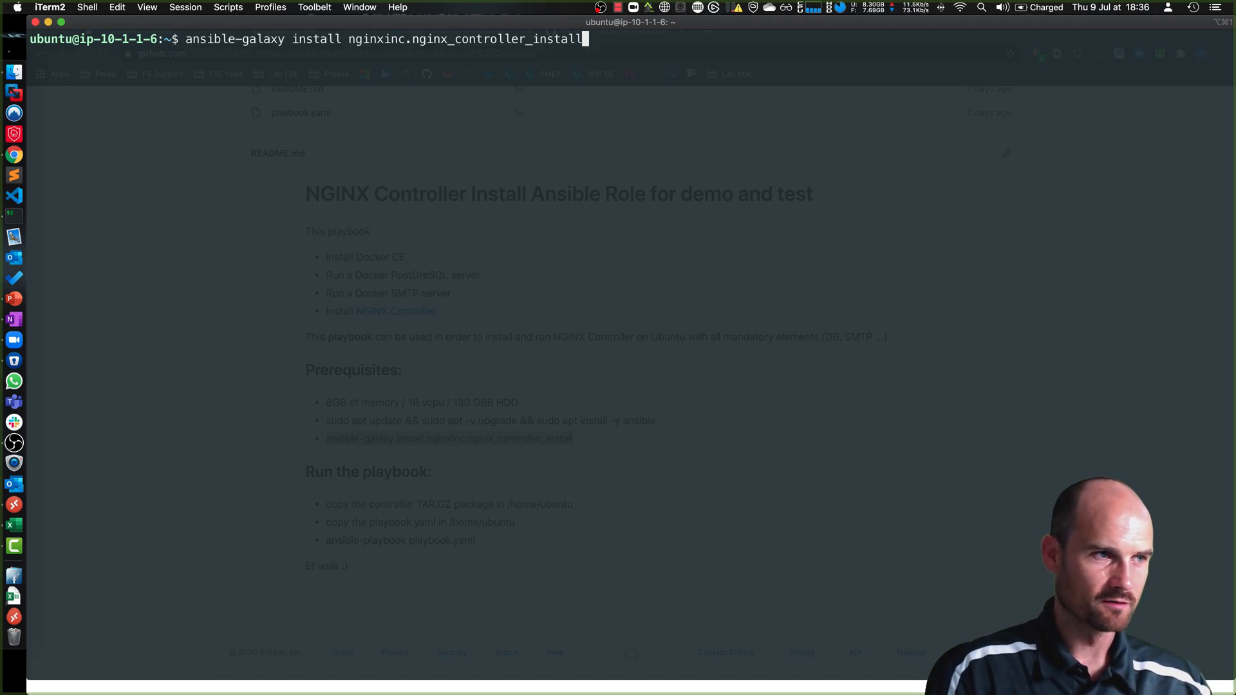
{"action": "key", "text": "Return"}
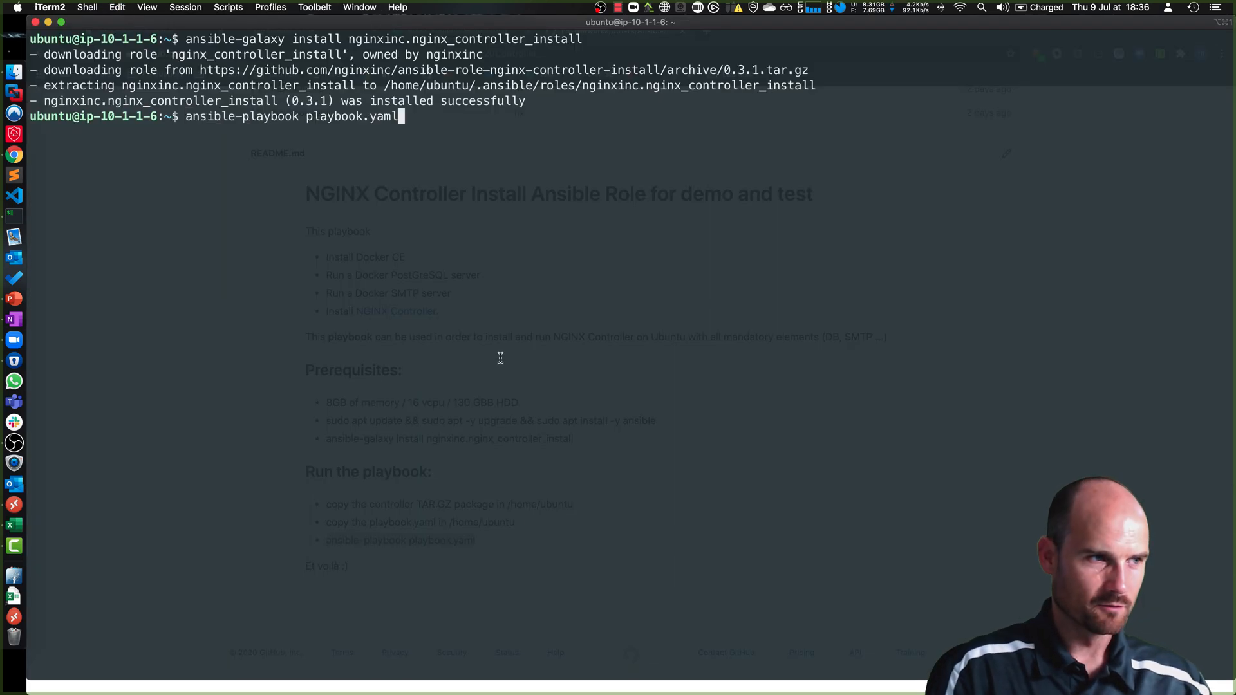
{"action": "key", "text": "Return"}
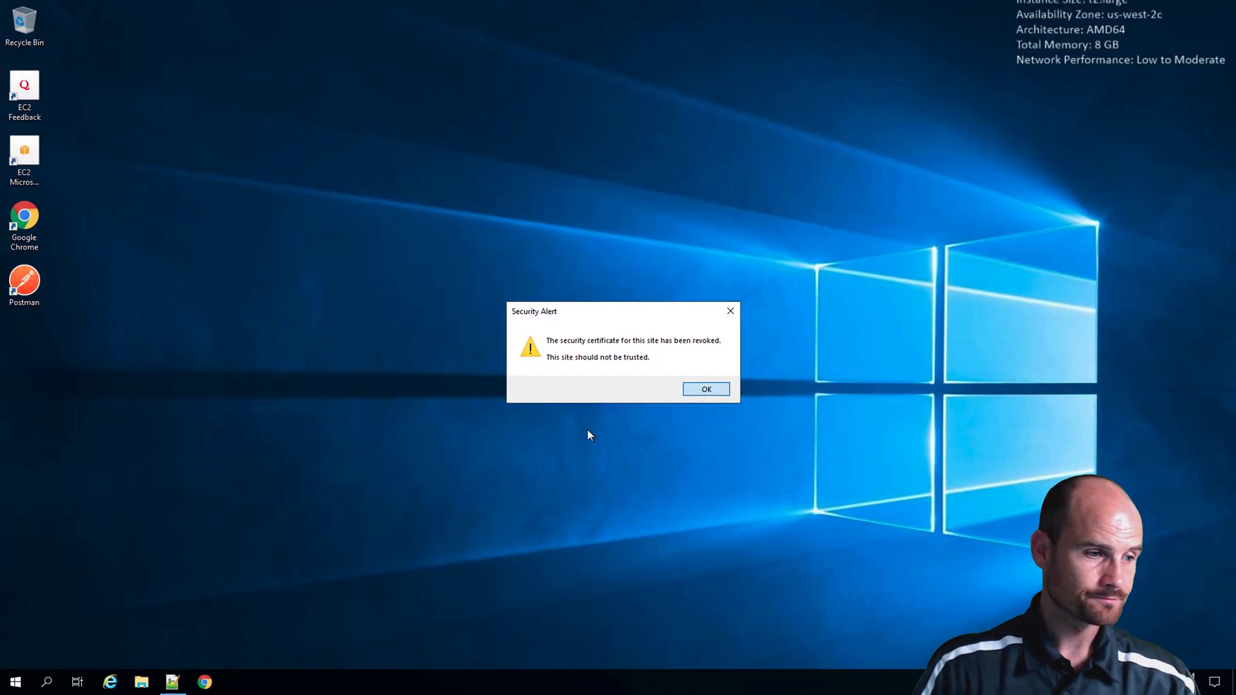
{"action": "left_click", "coordinate": [705, 389]}
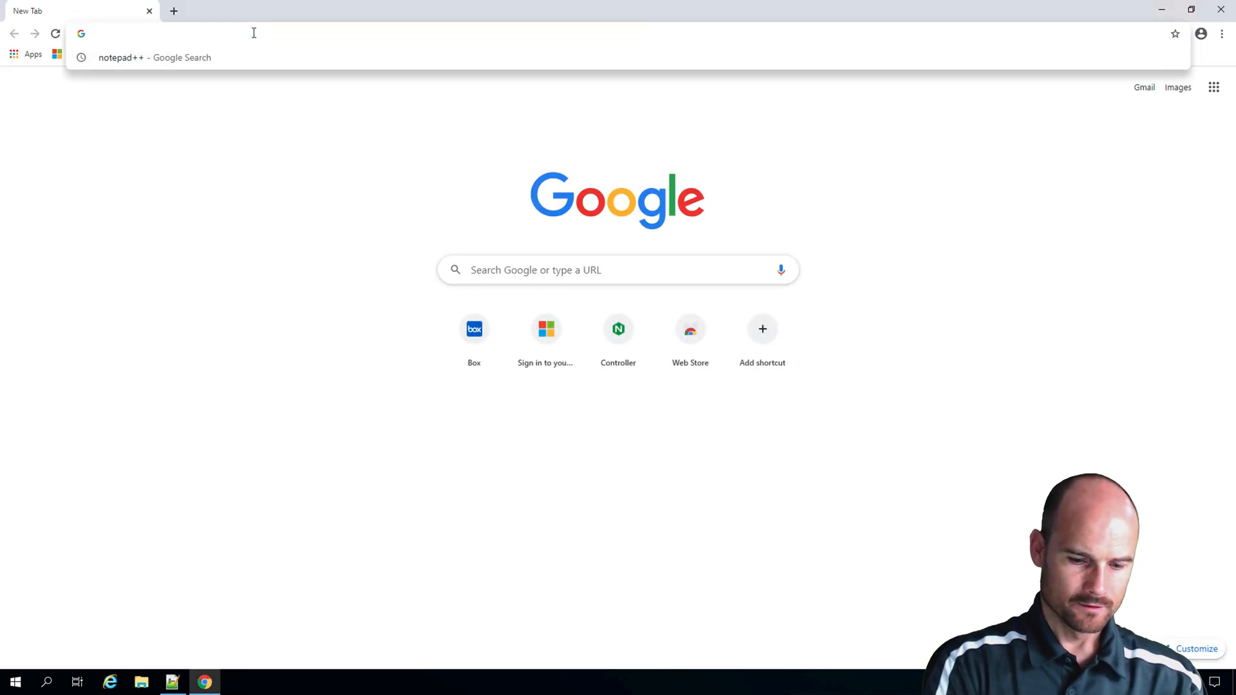
{"action": "type", "text": "https://10.1"}
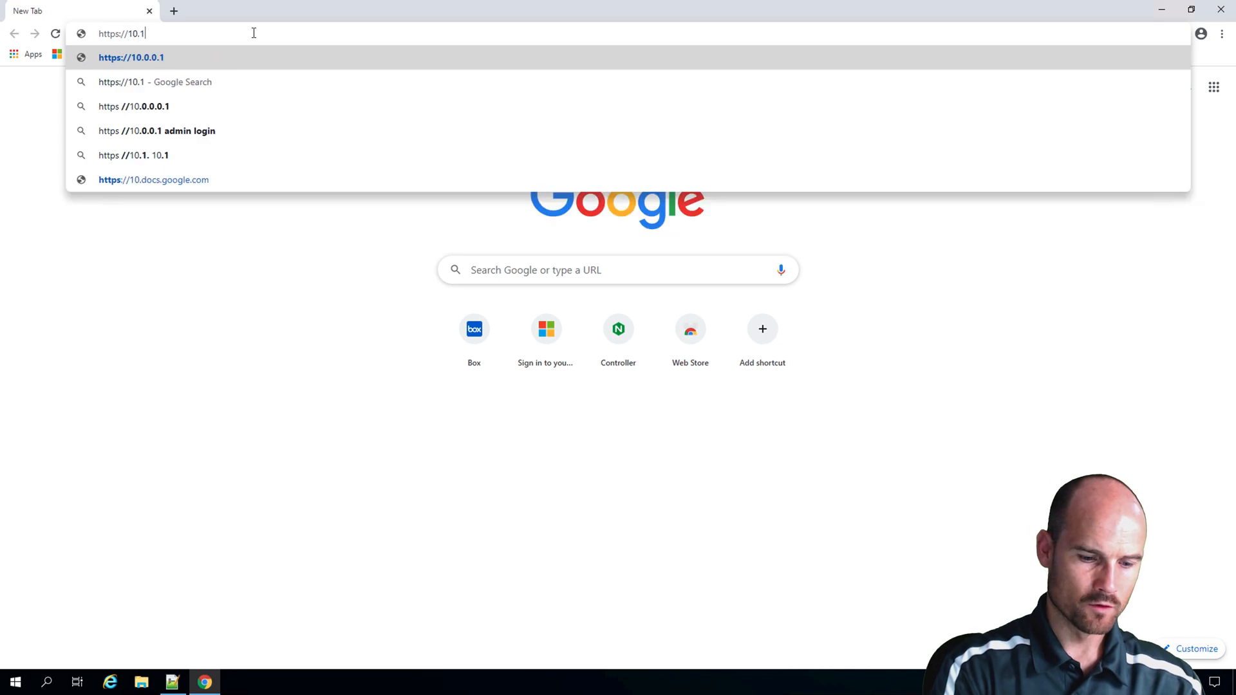
{"action": "type", "text": ".20.13"}
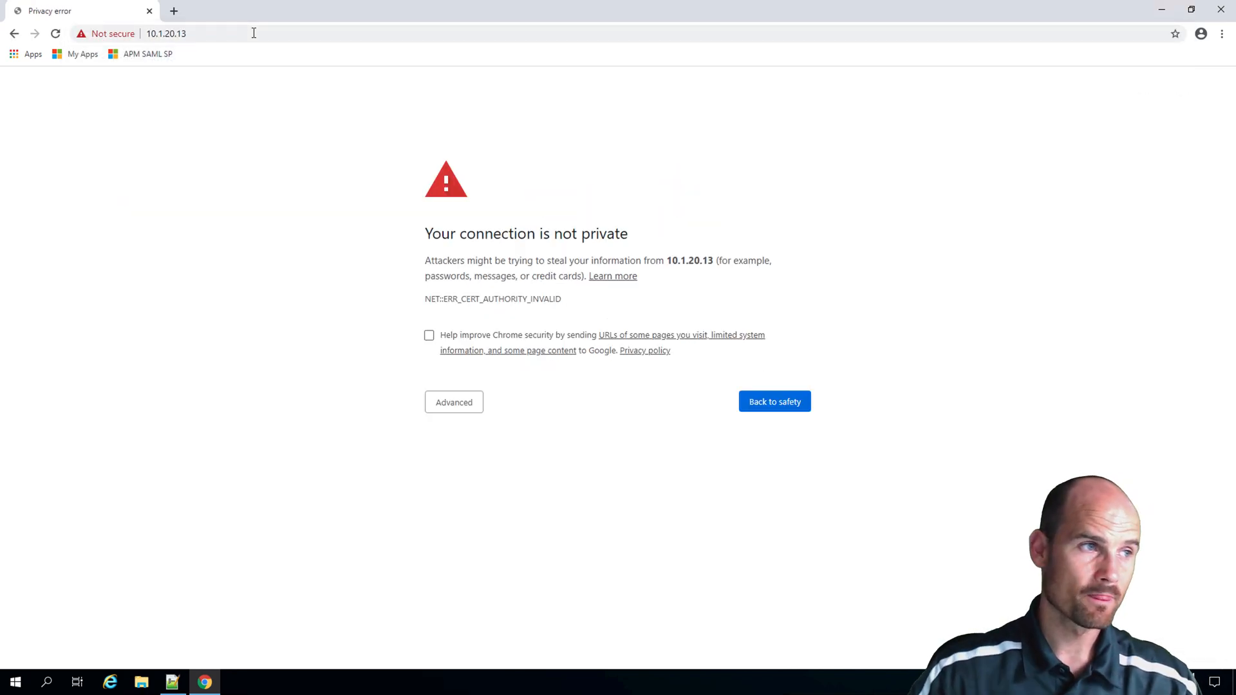
{"action": "left_click", "coordinate": [453, 401]}
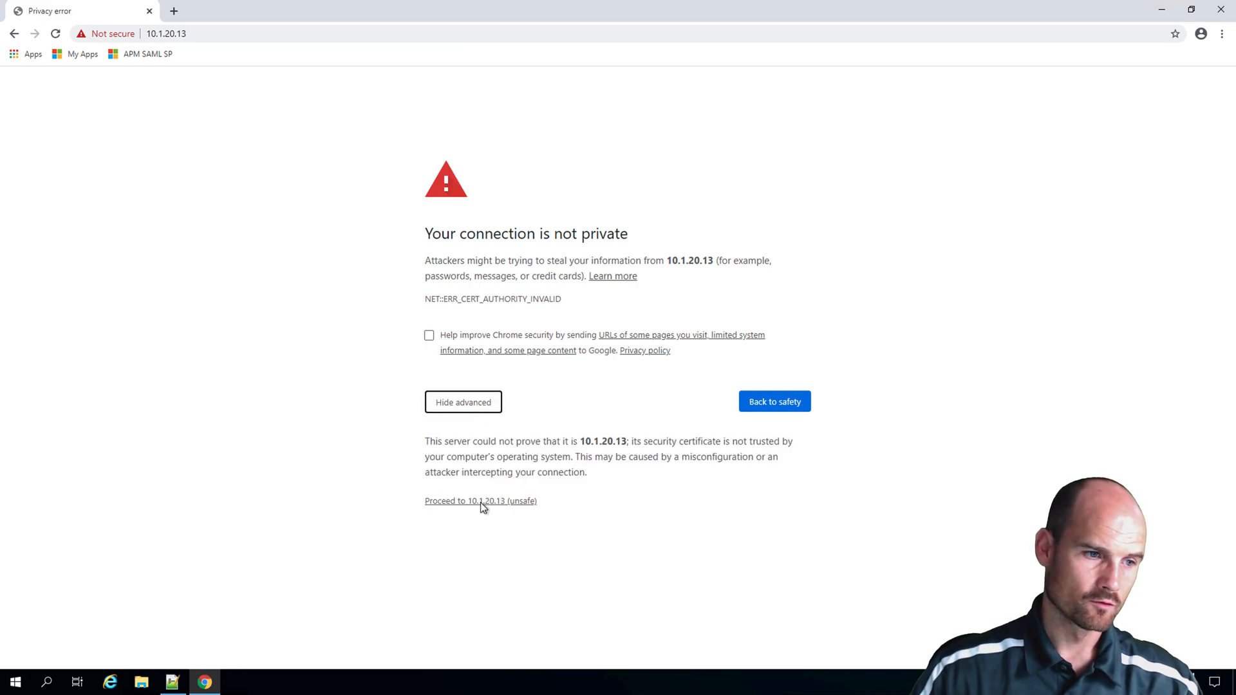
{"action": "left_click", "coordinate": [480, 501]}
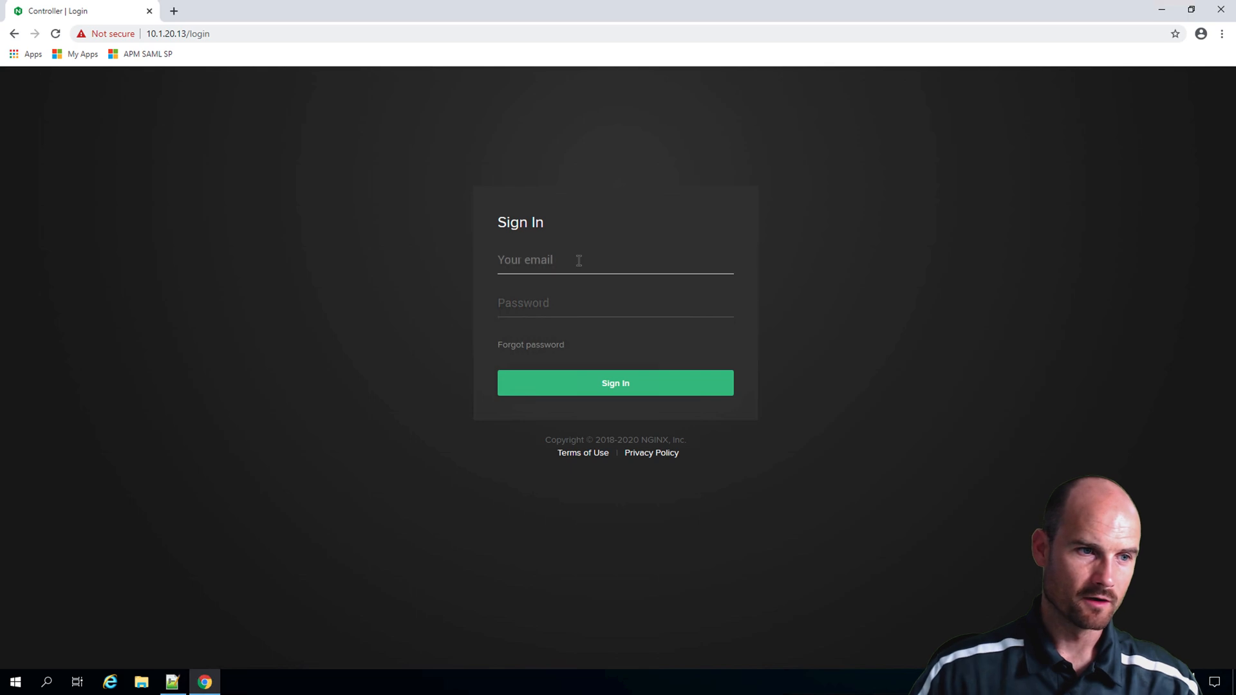
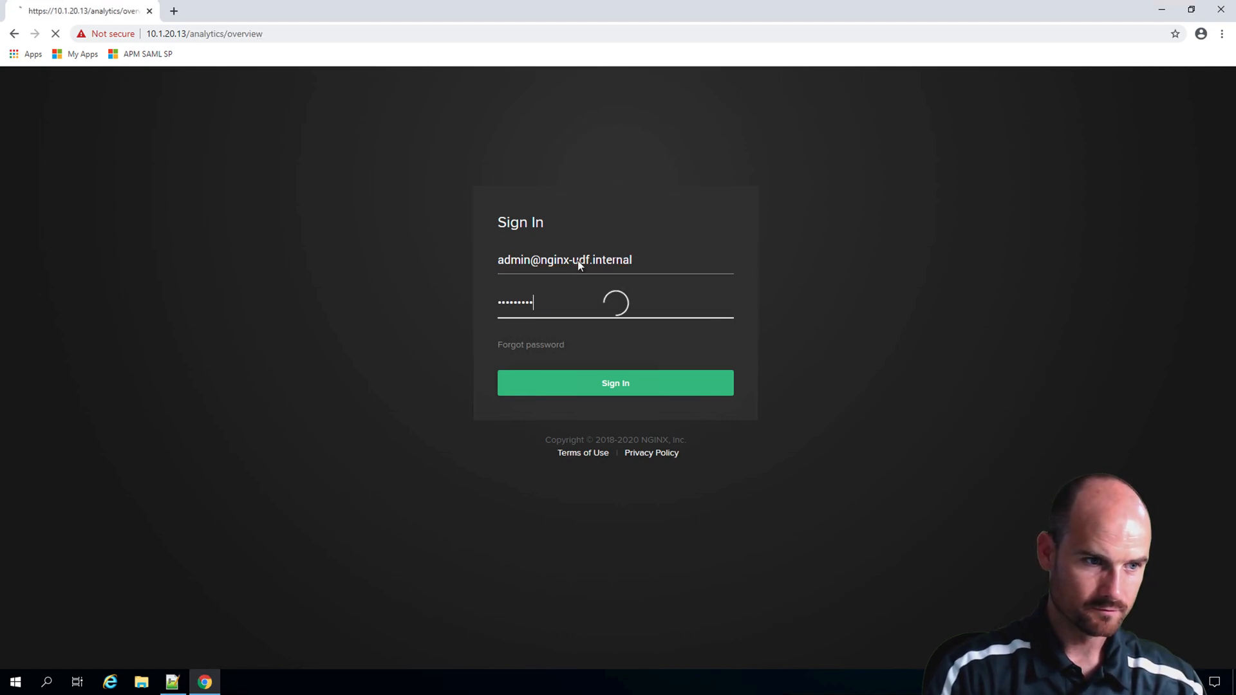
{"action": "left_click", "coordinate": [615, 383]}
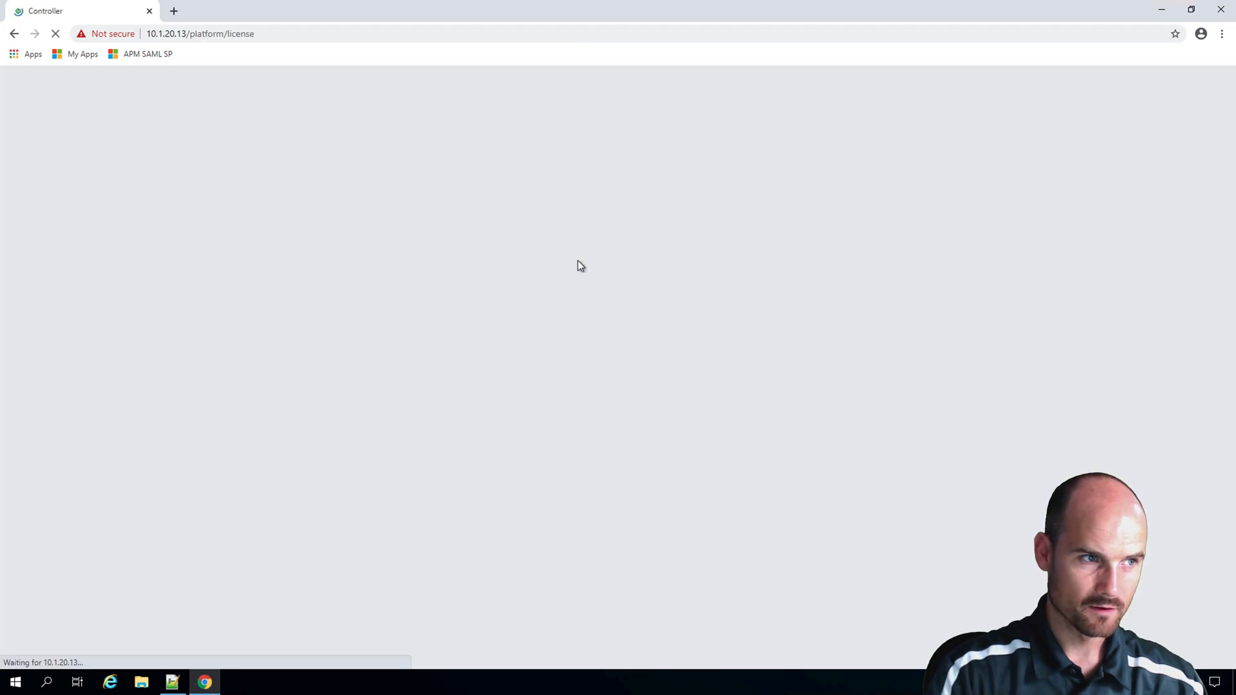